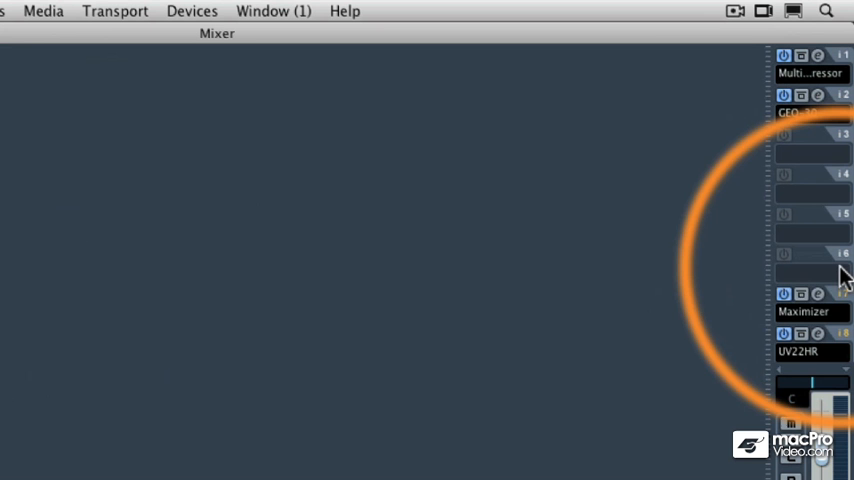
mouse_move(820, 278)
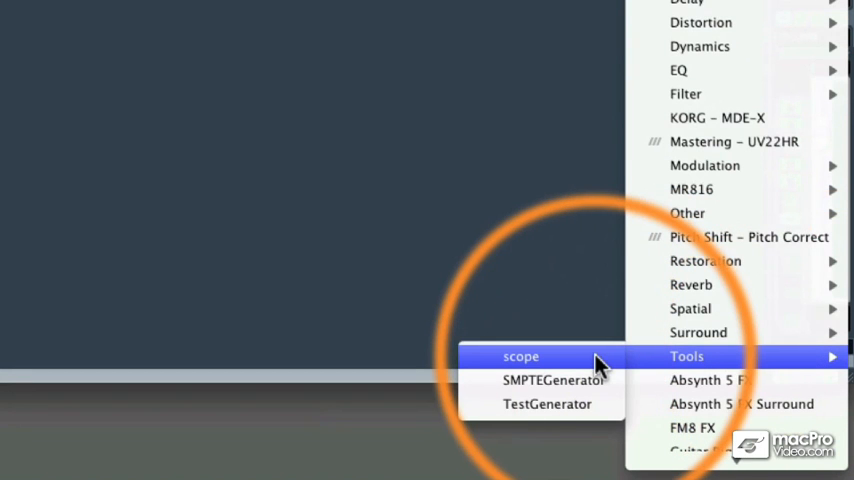
Load the MultiScope plug-in into Stereo Out insert slot 6.
click(521, 356)
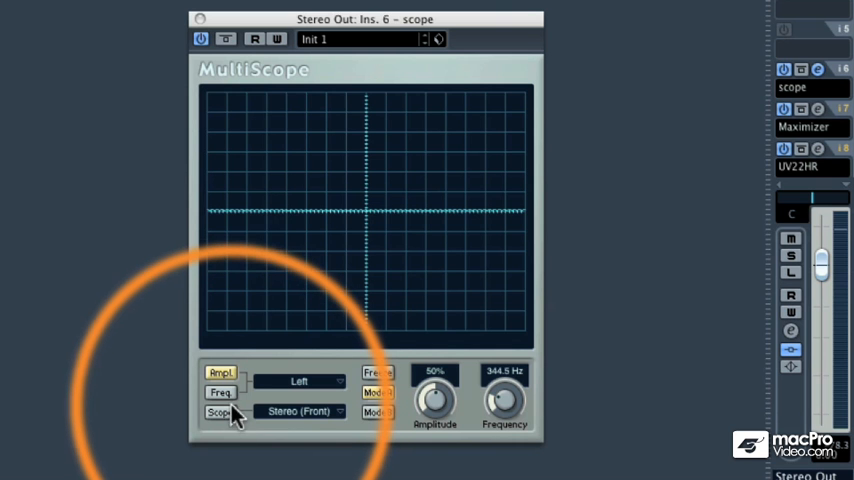
Set MultiScope to Frequency mode, Stereo channels, 95% amplitude and 31 bands.
click(220, 392)
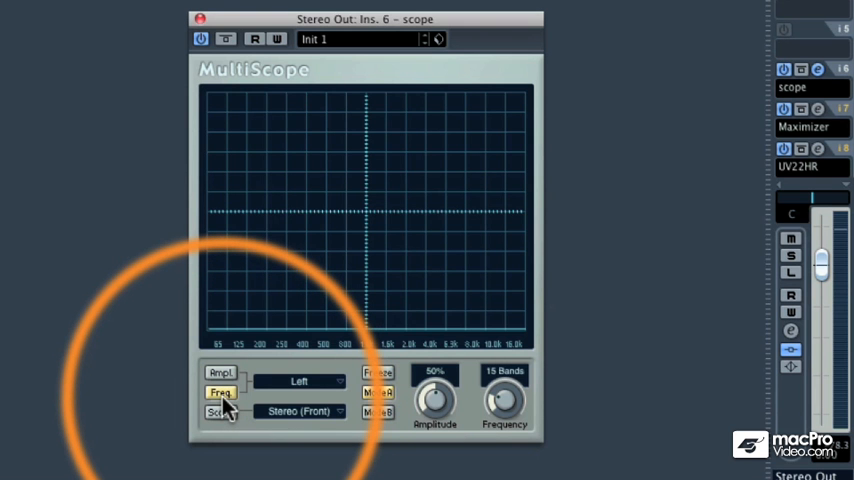
click(300, 381)
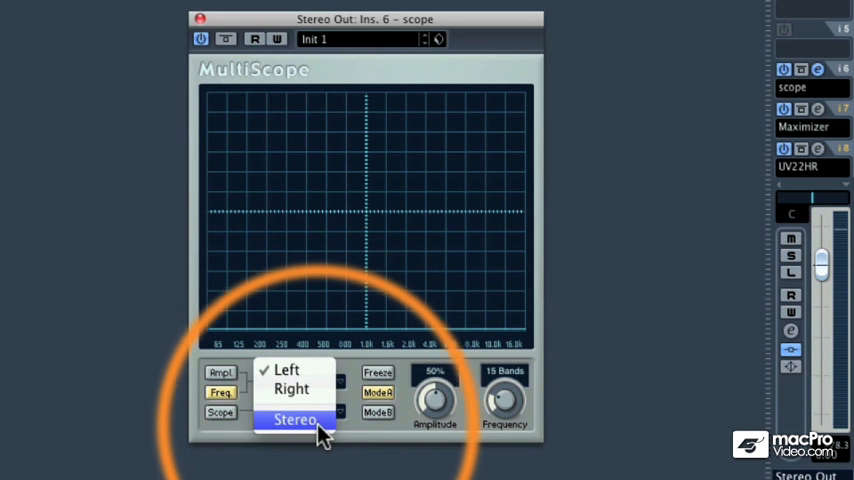
click(297, 420)
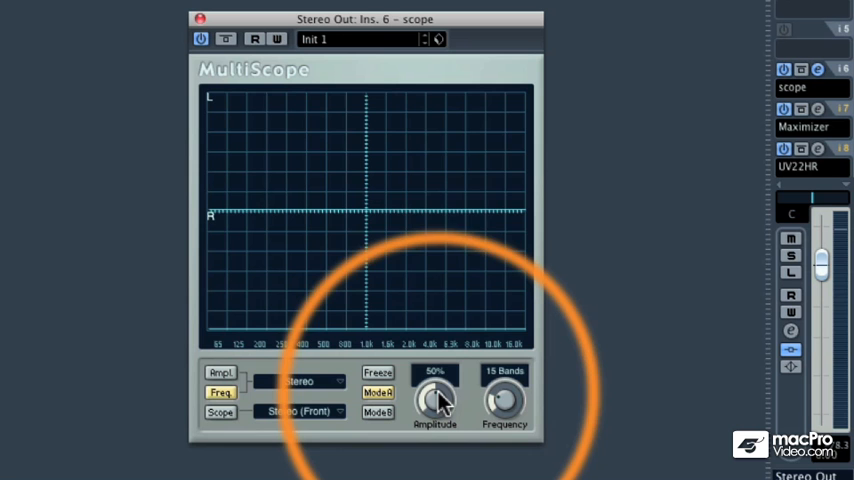
drag(435, 400, 460, 355)
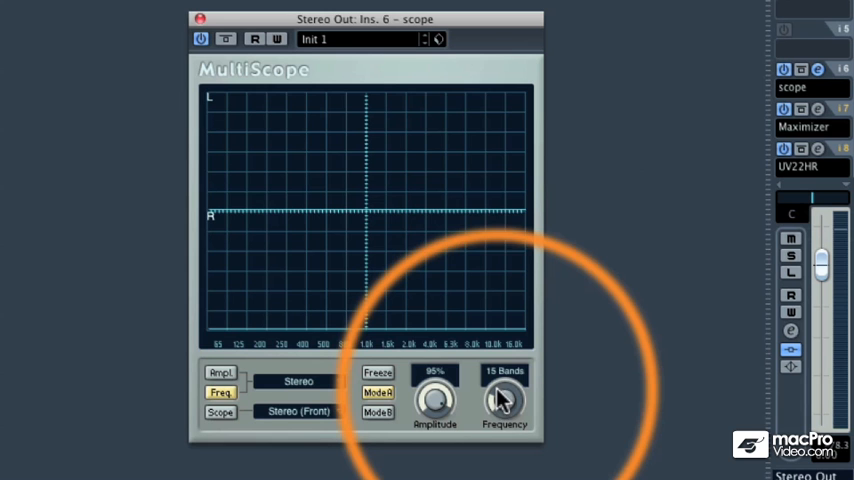
drag(505, 400, 512, 385)
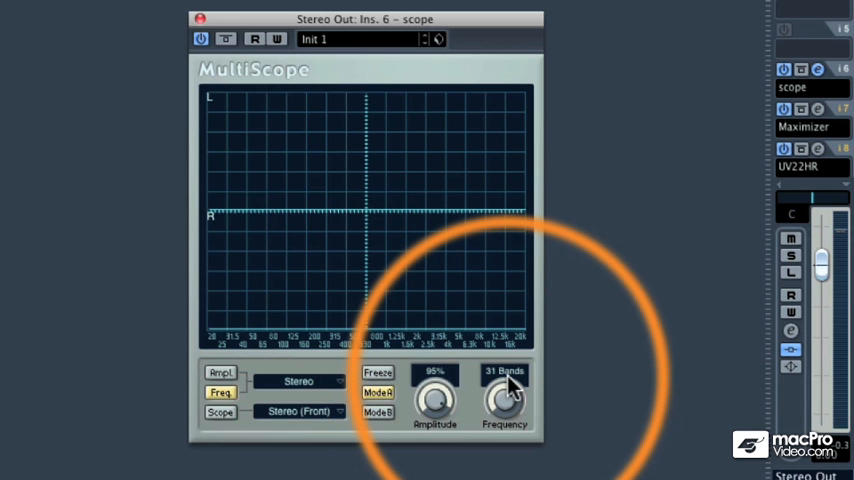